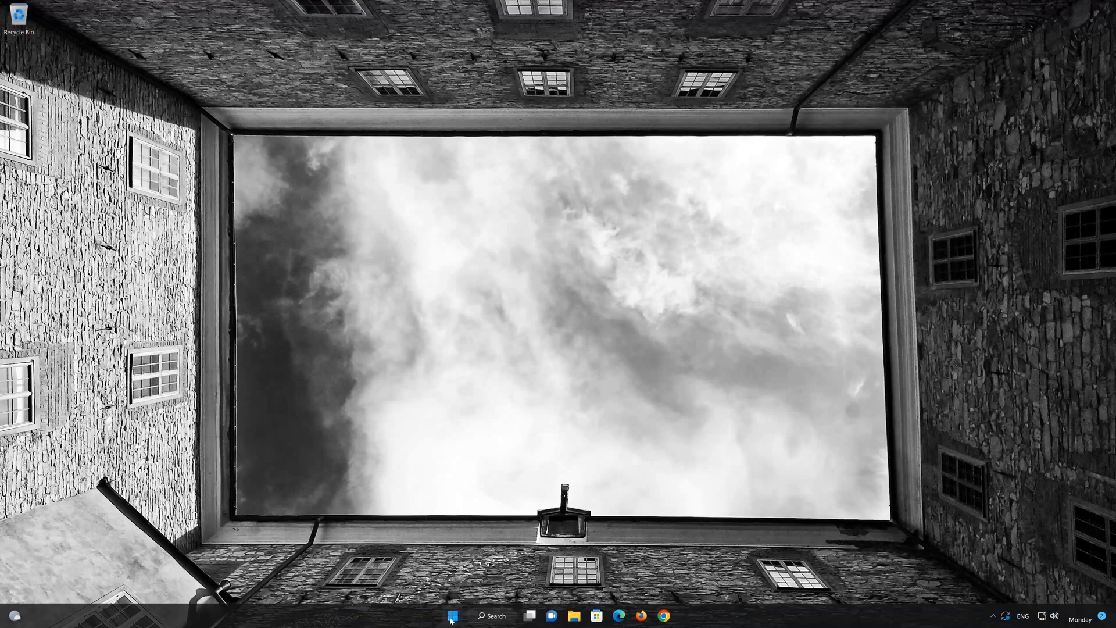
Step: Reach Apps & features from Start via Settings and scroll to Adobe Photoshop Express
{"action": "left_click", "coordinate": [451, 616]}
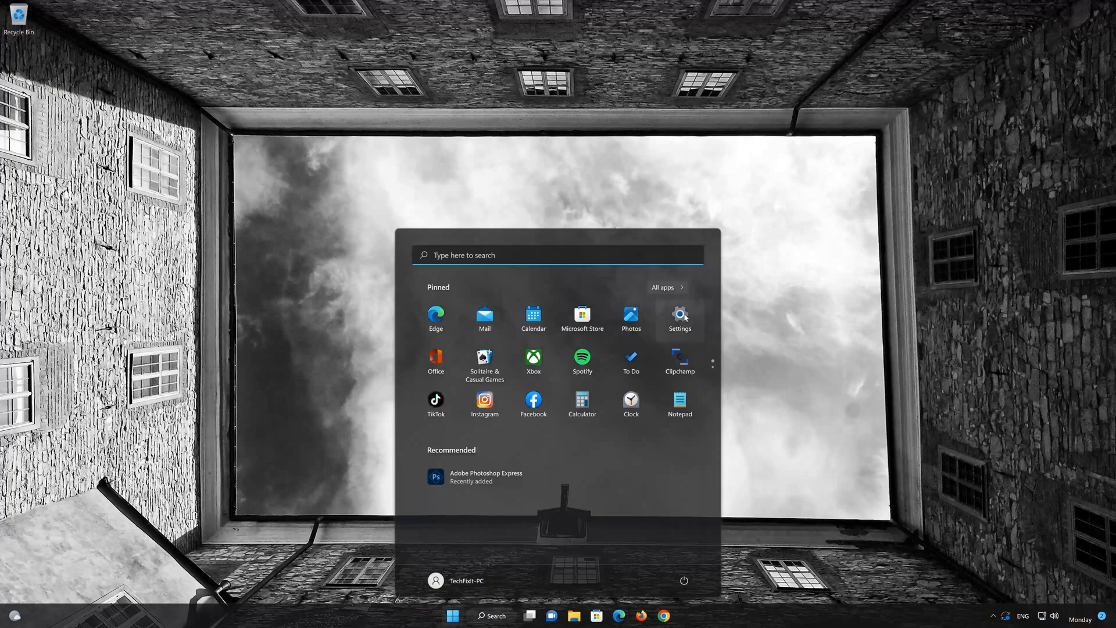
{"action": "left_click", "coordinate": [678, 314]}
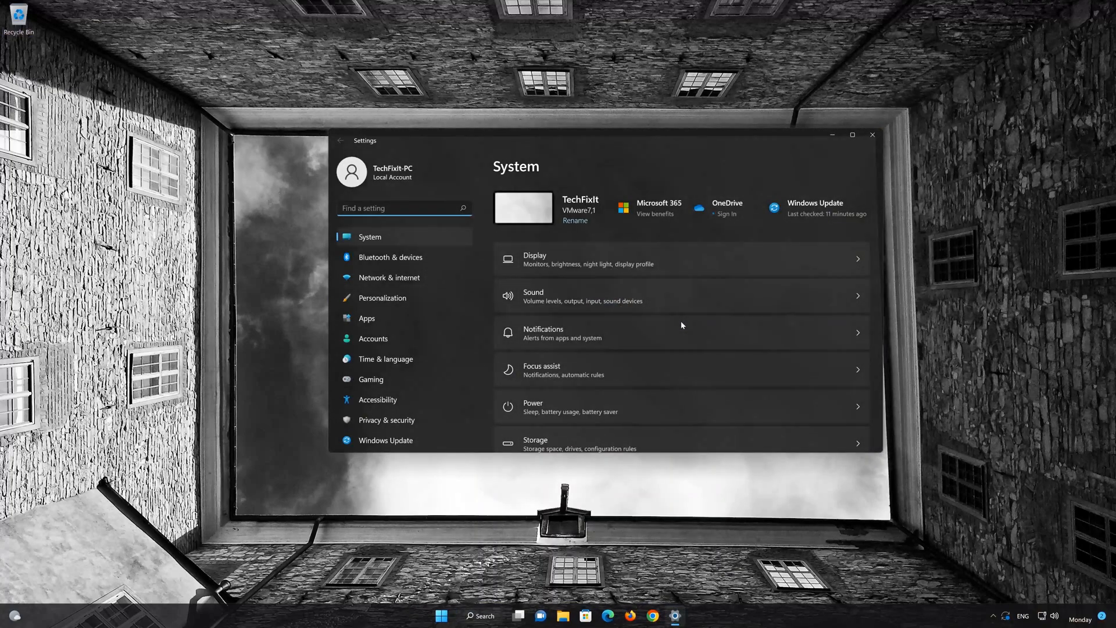
{"action": "mouse_move", "coordinate": [385, 319]}
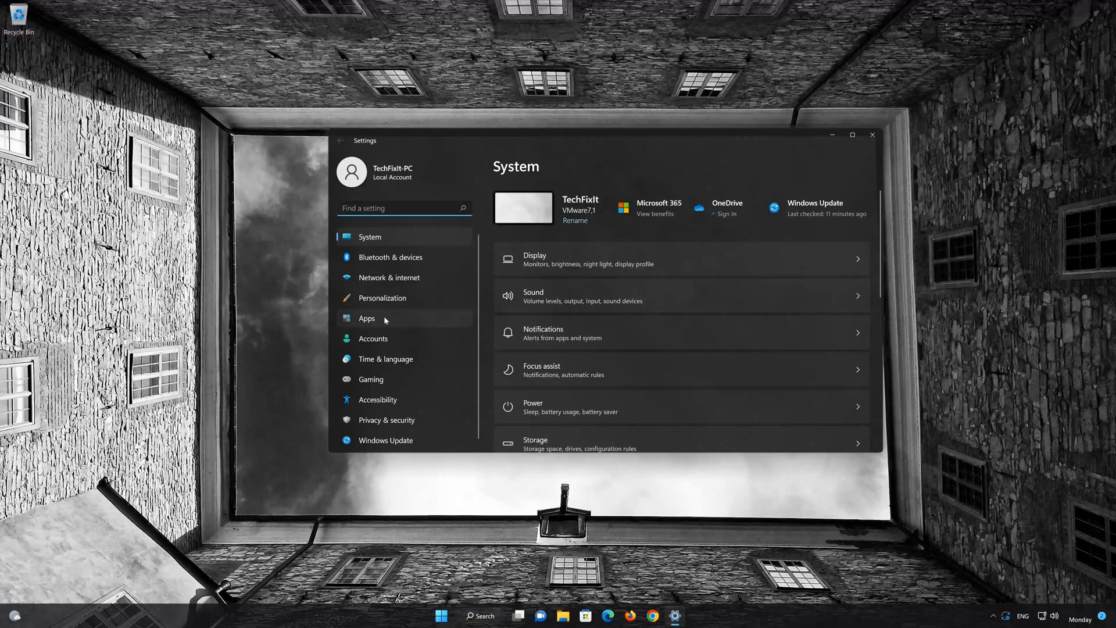
{"action": "left_click", "coordinate": [366, 319]}
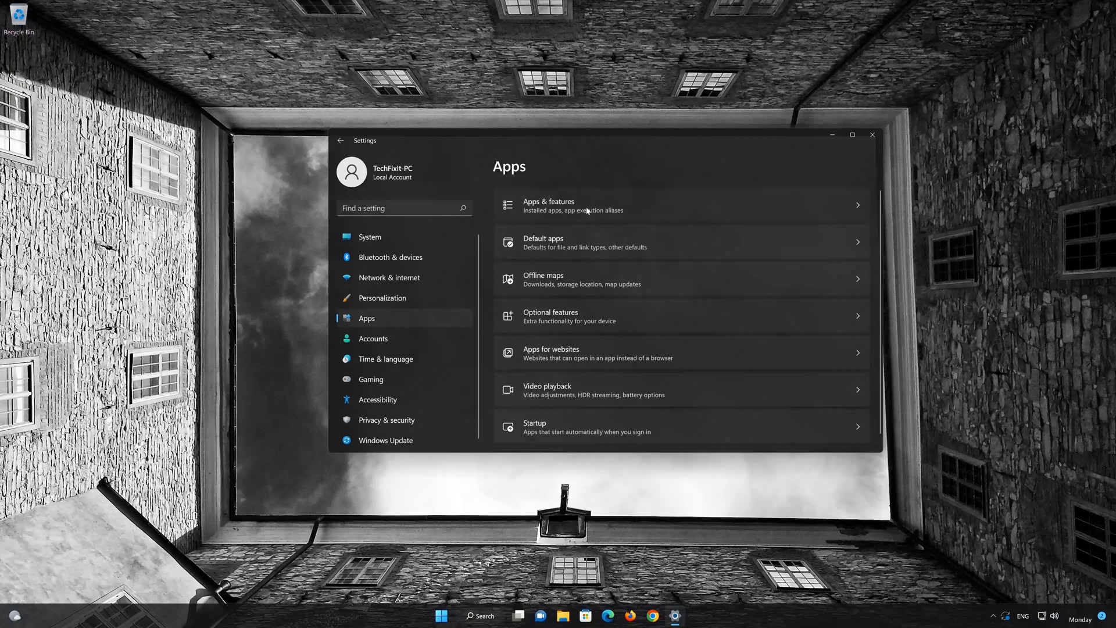
{"action": "left_click", "coordinate": [548, 205]}
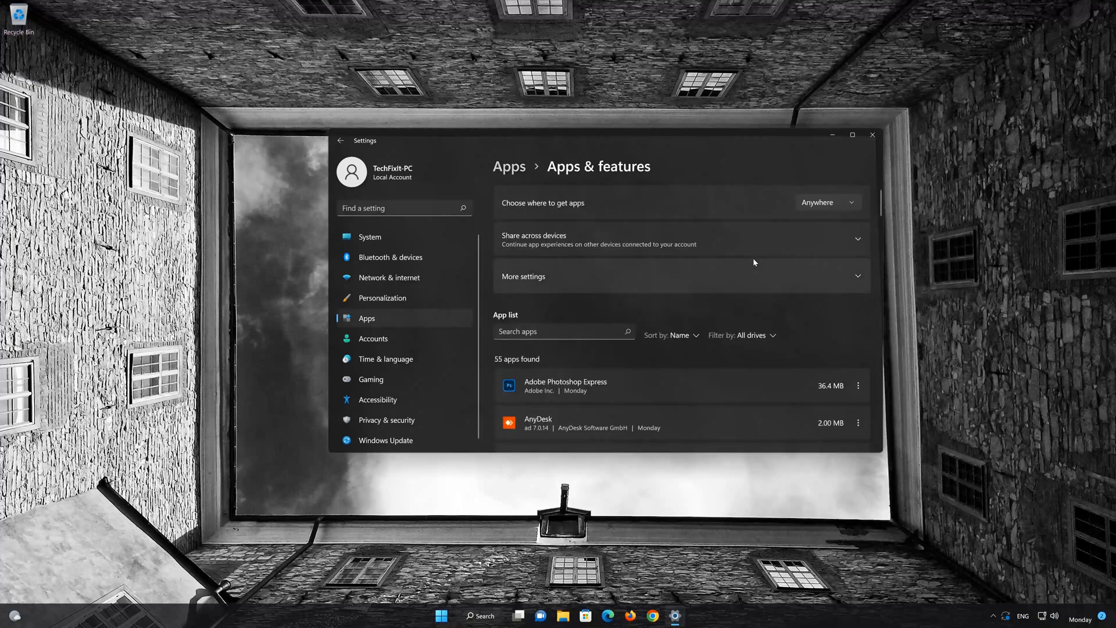
{"action": "scroll", "scroll_direction": "down", "scroll_amount": 3}
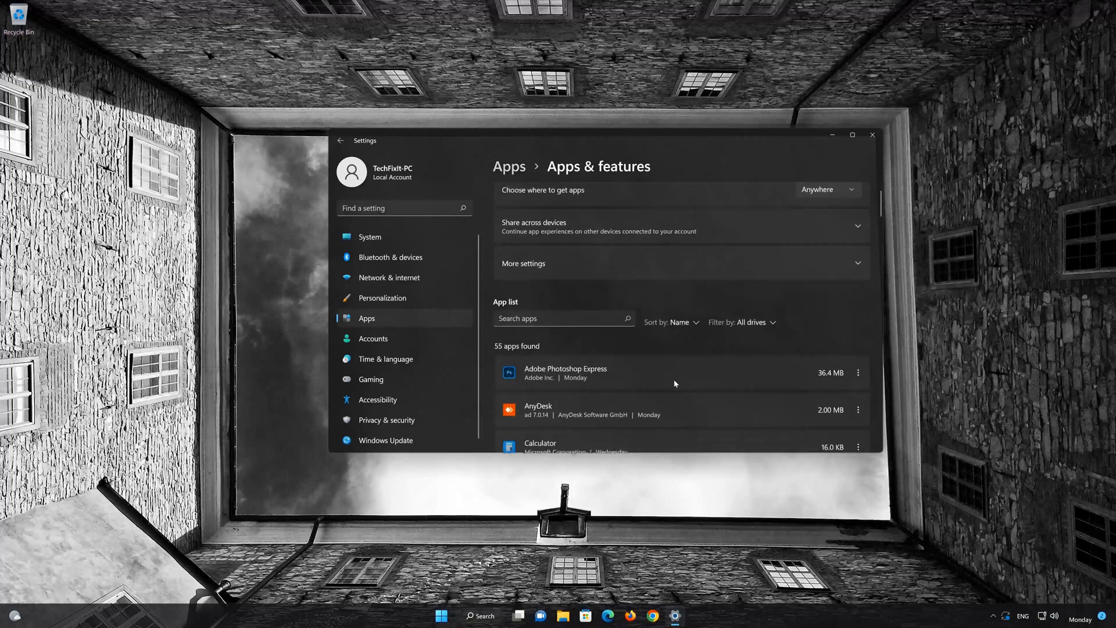
{"action": "scroll", "scroll_direction": "down", "scroll_amount": 3}
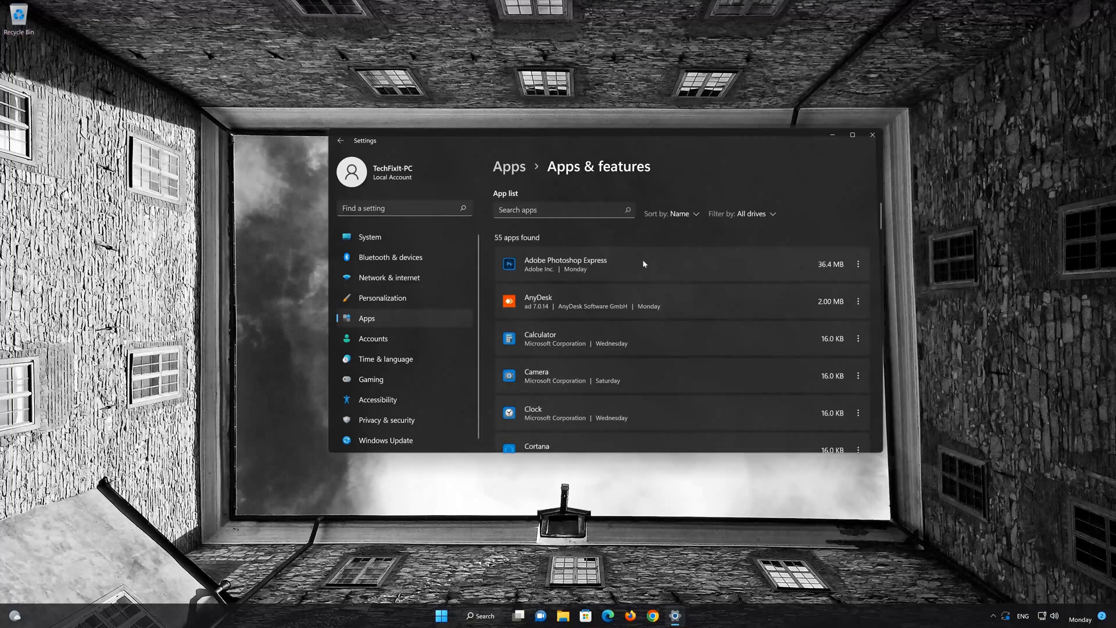
{"action": "mouse_move", "coordinate": [858, 264]}
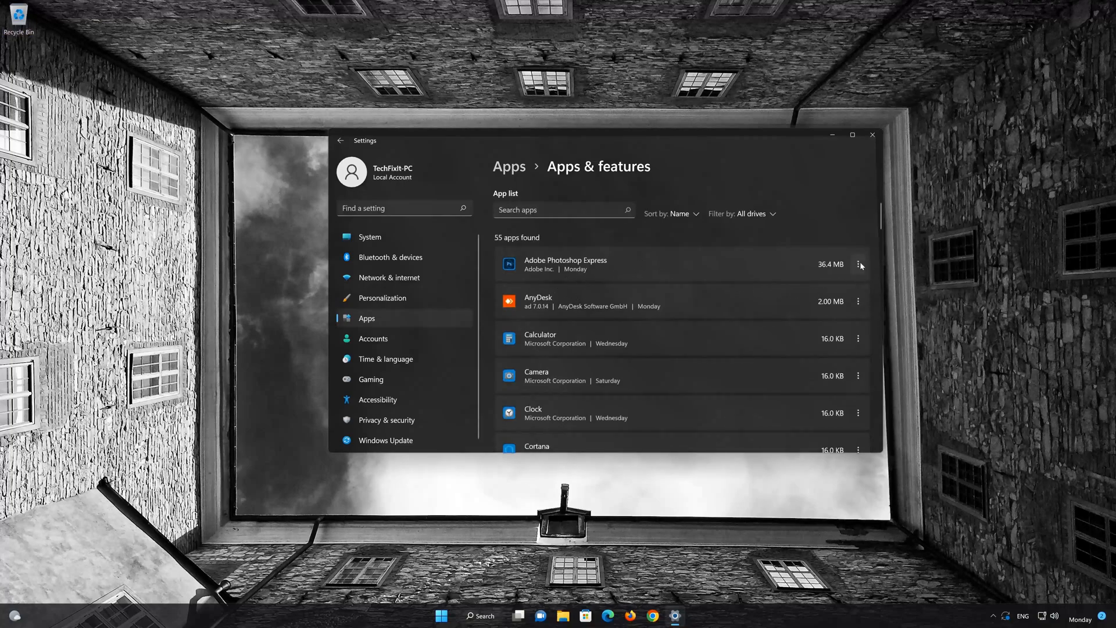
Step: From Adobe Photoshop Express's Advanced options, run Repair, keeping the app's data
{"action": "left_click", "coordinate": [858, 264]}
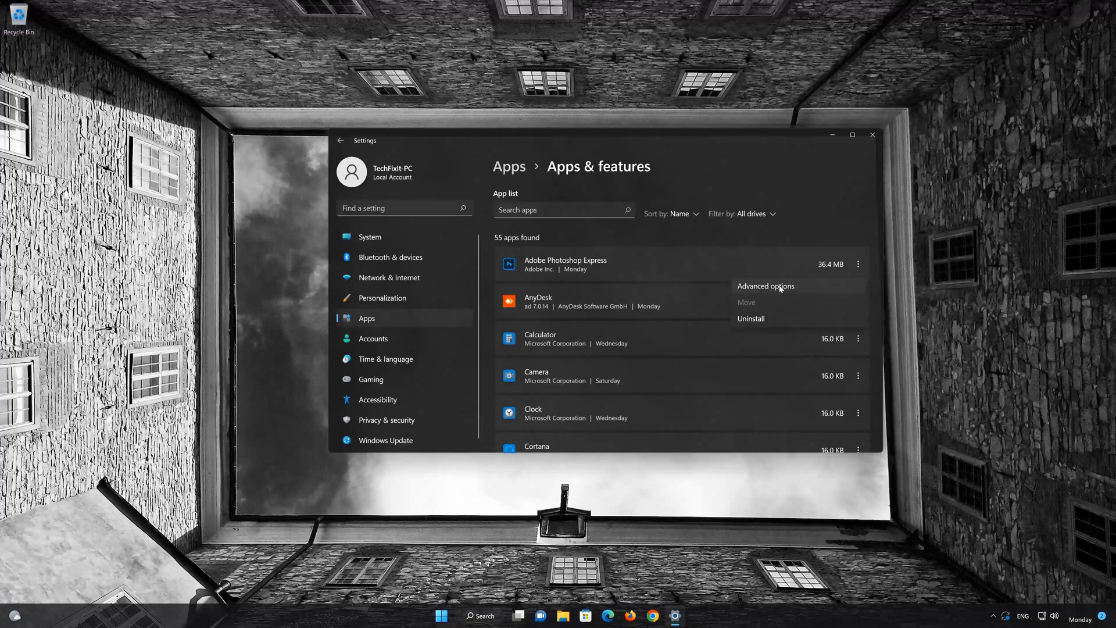
{"action": "left_click", "coordinate": [766, 286]}
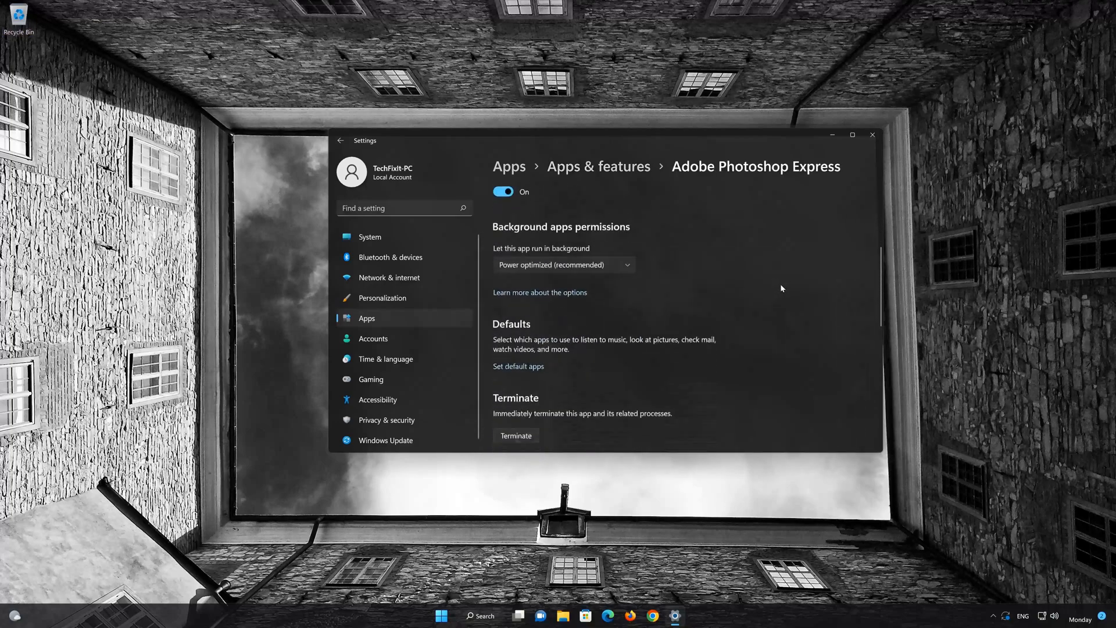
{"action": "scroll", "scroll_direction": "down", "scroll_amount": 3}
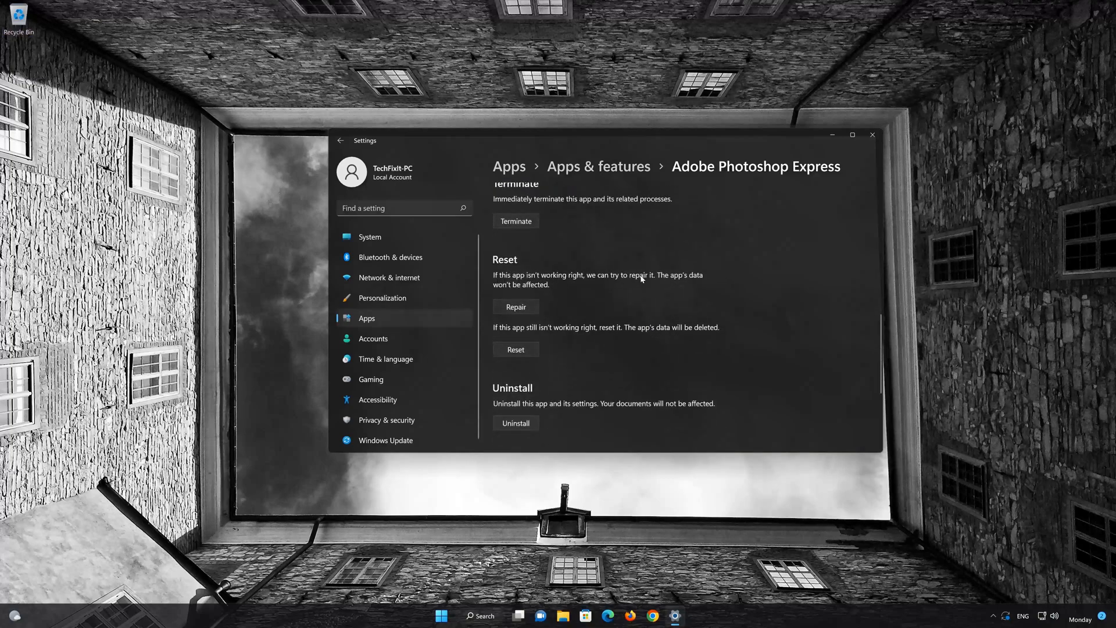
{"action": "mouse_move", "coordinate": [684, 278]}
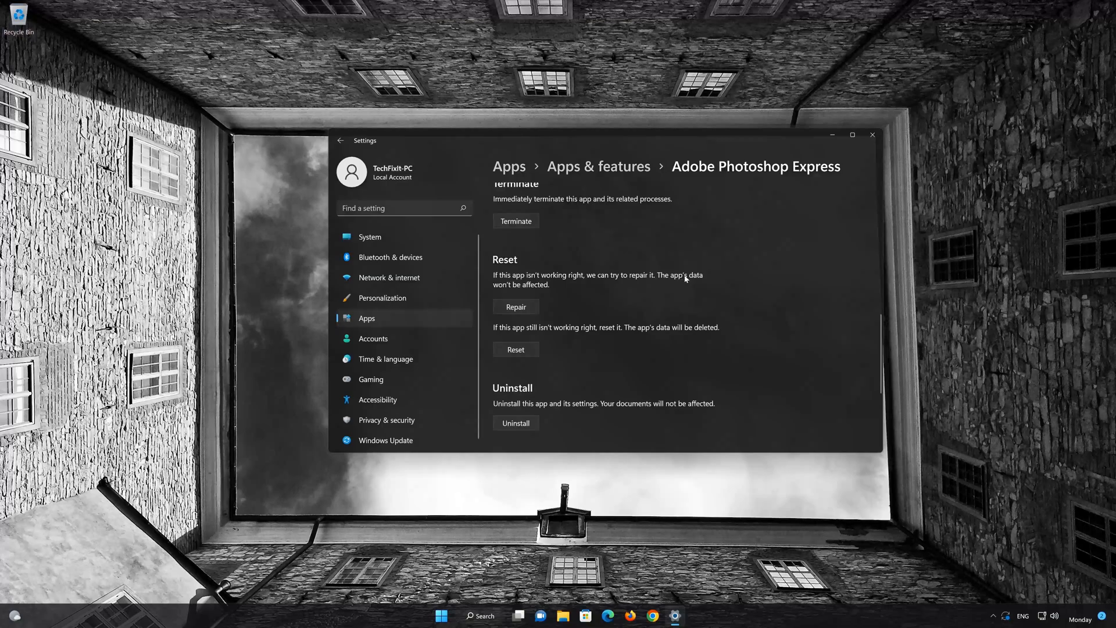
{"action": "mouse_move", "coordinate": [523, 290]}
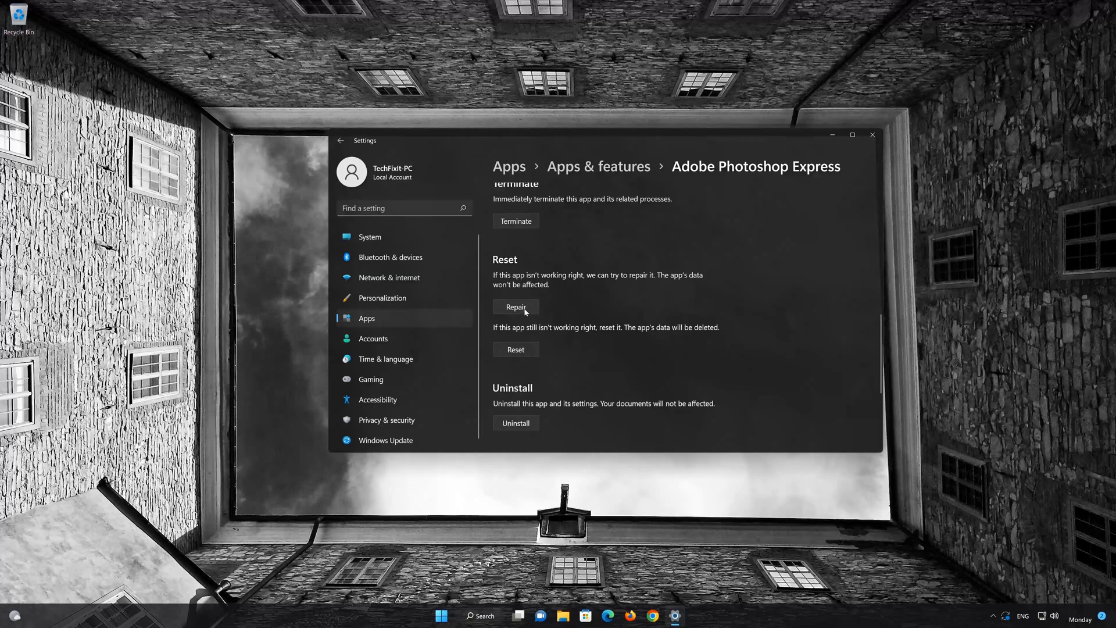
{"action": "left_click", "coordinate": [515, 307]}
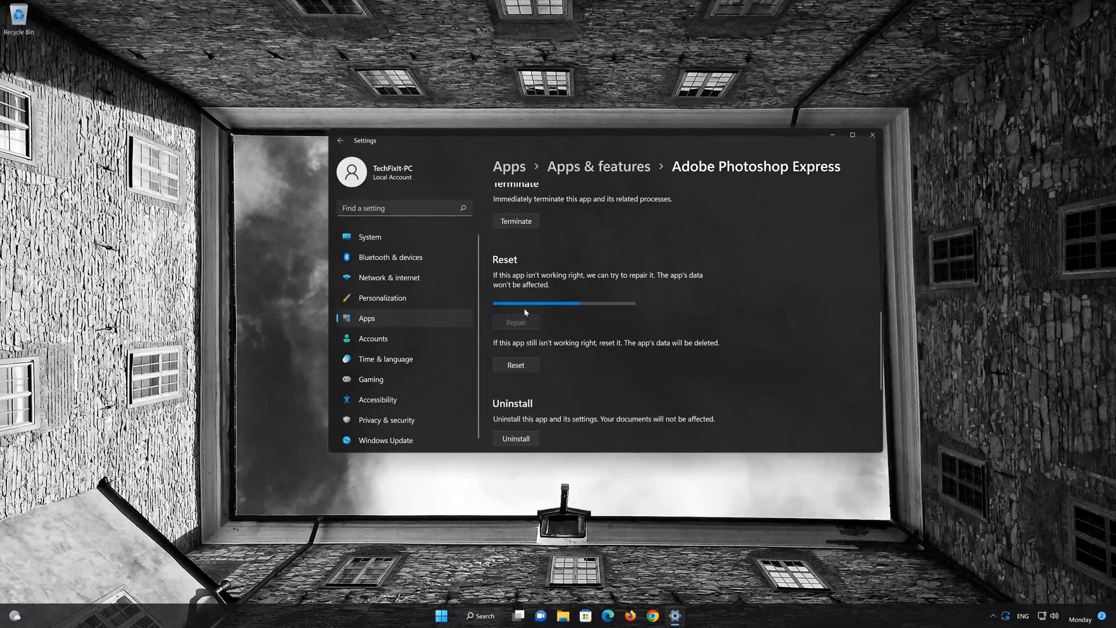
{"action": "left_click", "coordinate": [515, 321]}
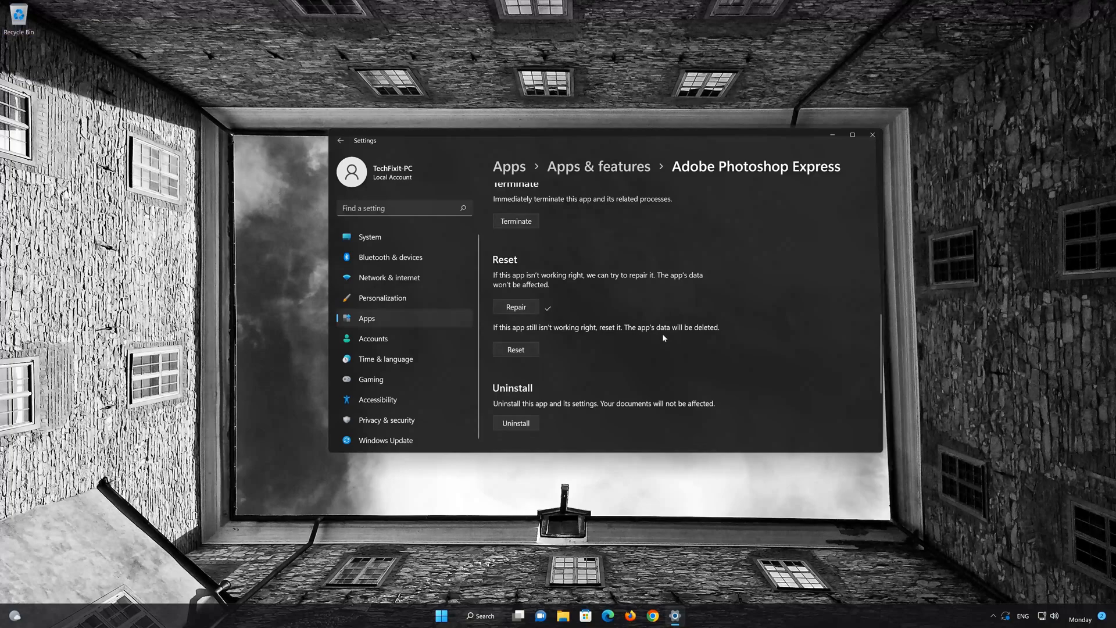
{"action": "mouse_move", "coordinate": [724, 335]}
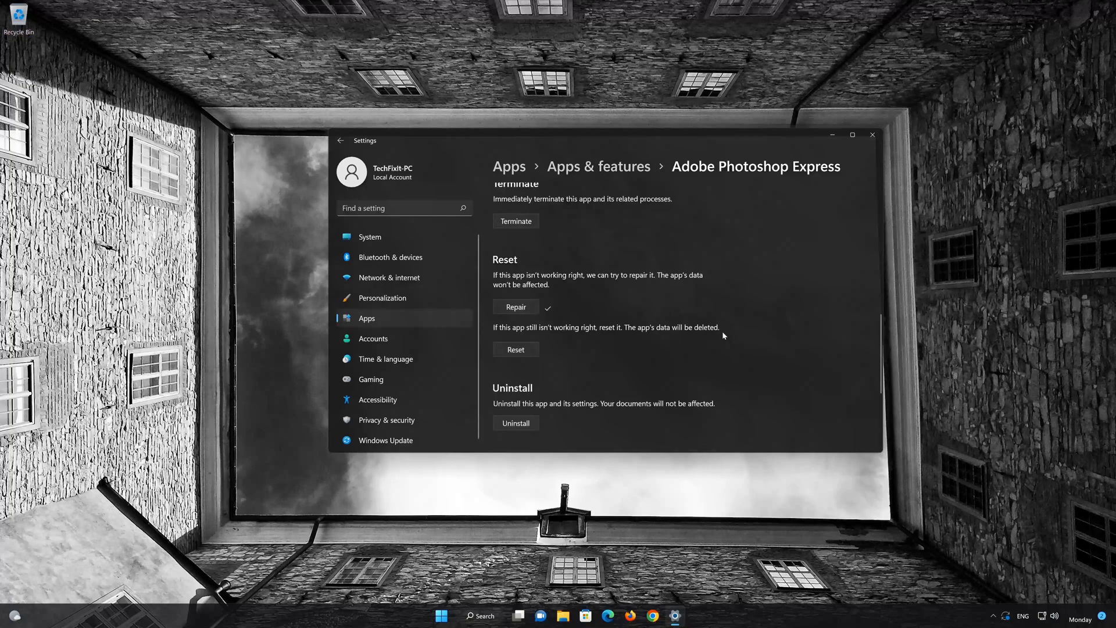
{"action": "mouse_move", "coordinate": [526, 342]}
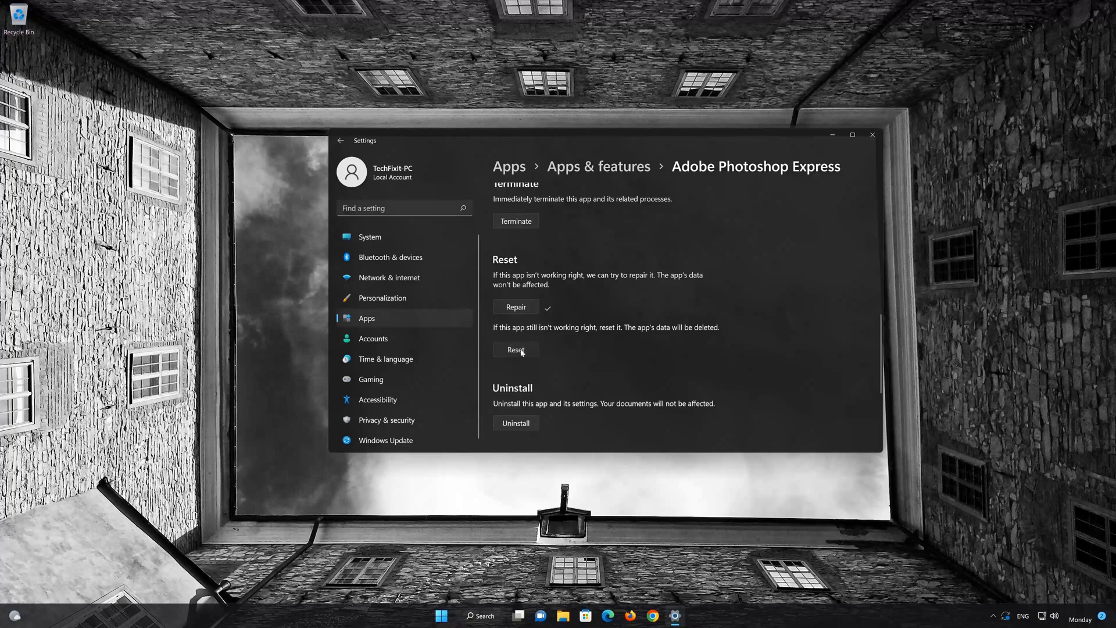
Step: Reset Adobe Photoshop Express's app data, then uninstall it from Advanced options
{"action": "left_click", "coordinate": [515, 350]}
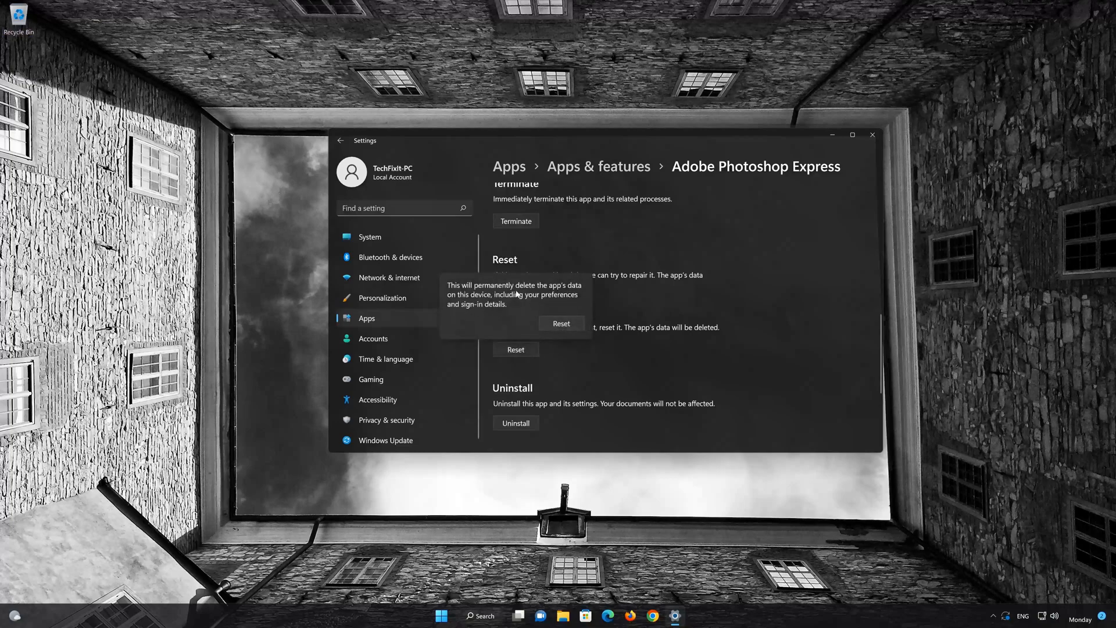
{"action": "mouse_move", "coordinate": [585, 295]}
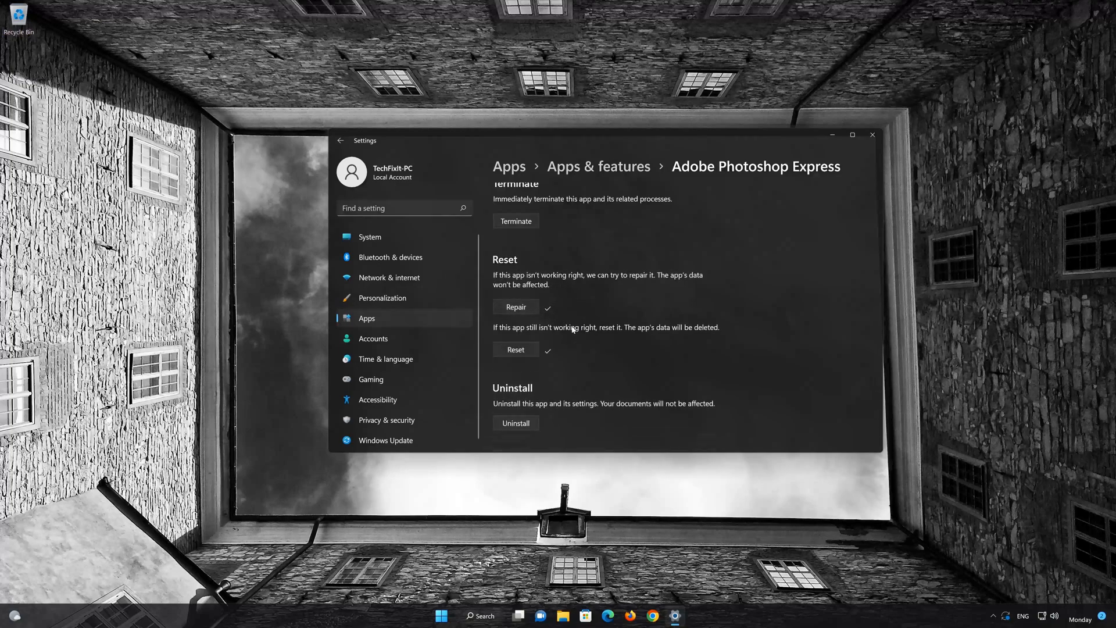
{"action": "scroll", "scroll_direction": "down", "scroll_amount": 3}
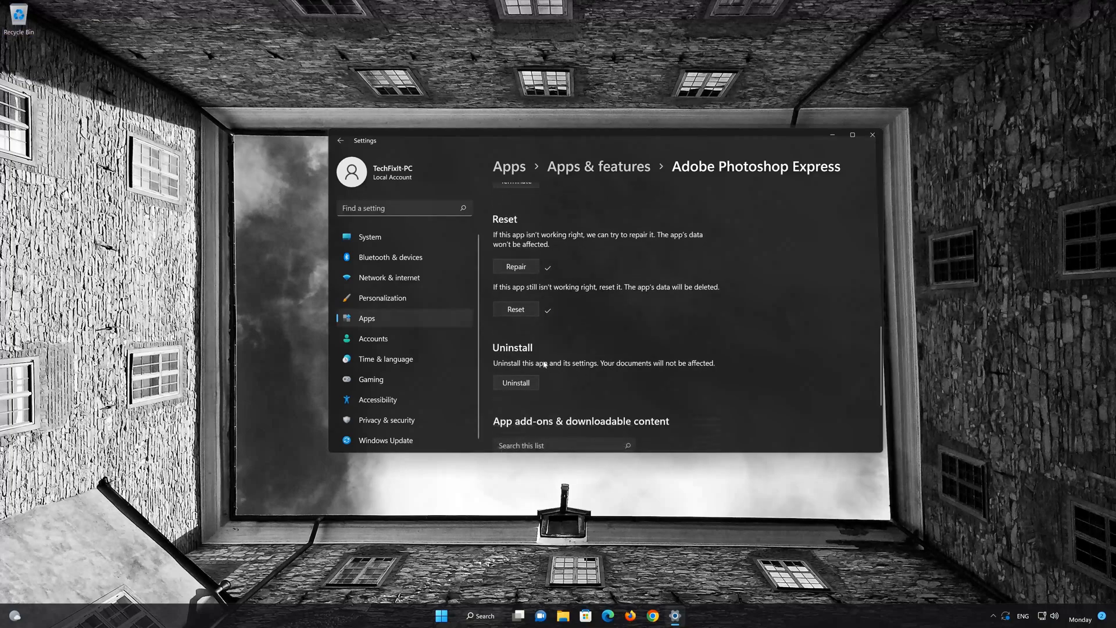
{"action": "mouse_move", "coordinate": [661, 370]}
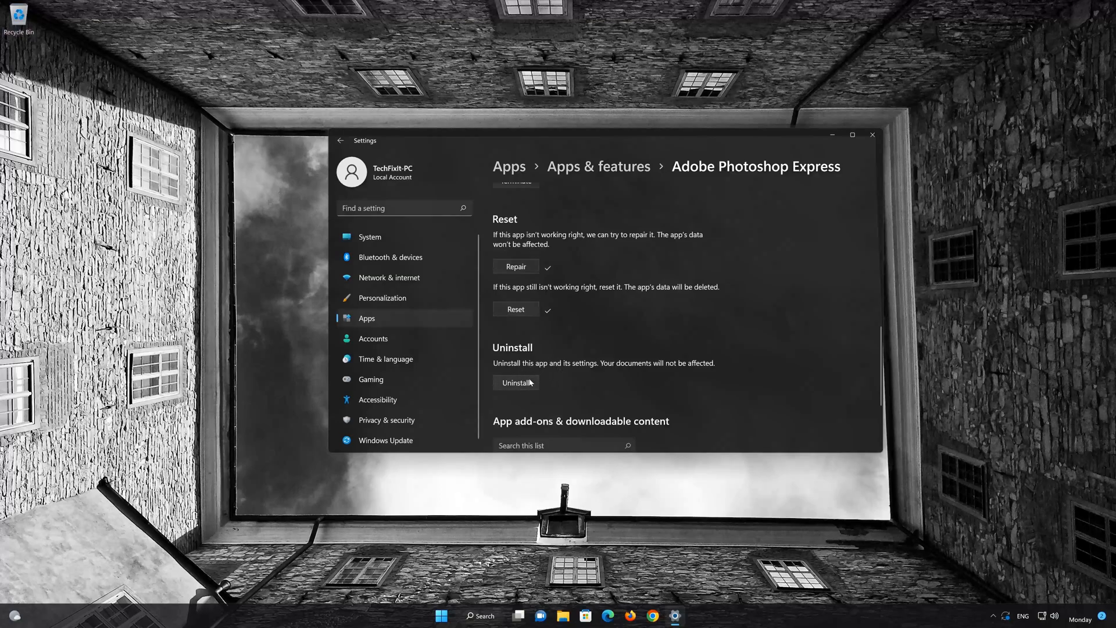
{"action": "left_click", "coordinate": [515, 383]}
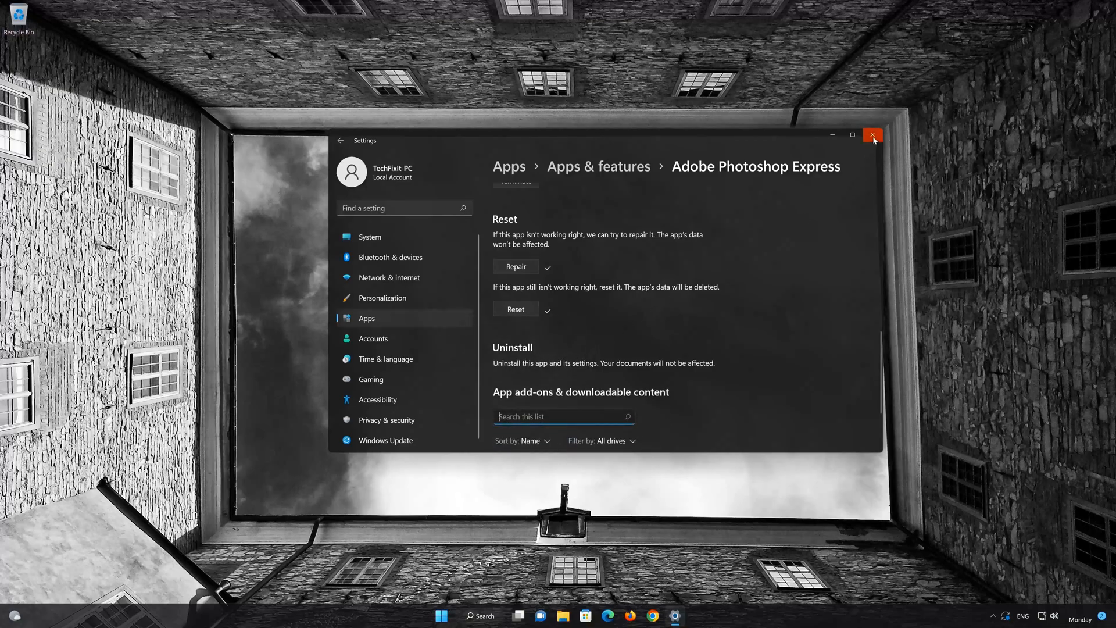
Step: Close Settings and find 'adobe photoshop' in Microsoft Store, reaching the Adobe Photoshop Express page
{"action": "left_click", "coordinate": [873, 135]}
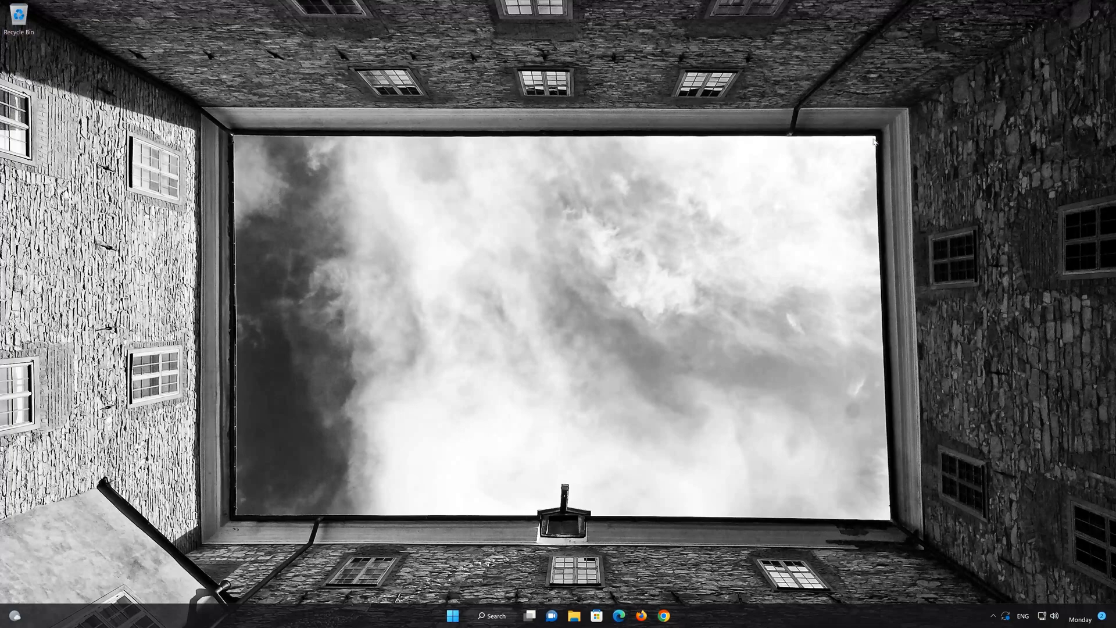
{"action": "mouse_move", "coordinate": [478, 597]}
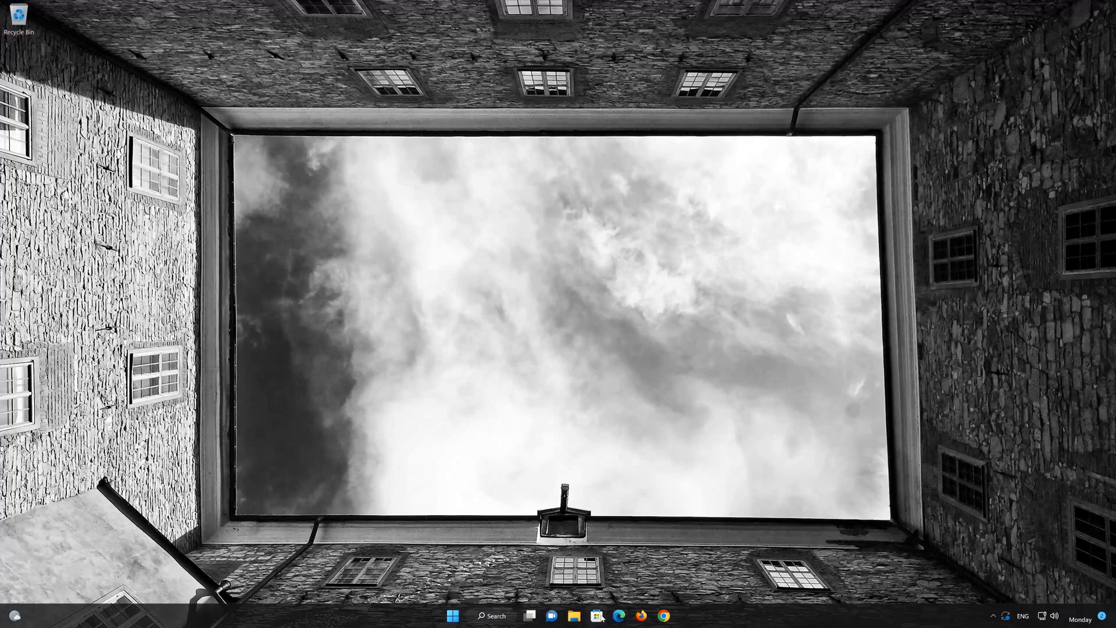
{"action": "left_click", "coordinate": [597, 616]}
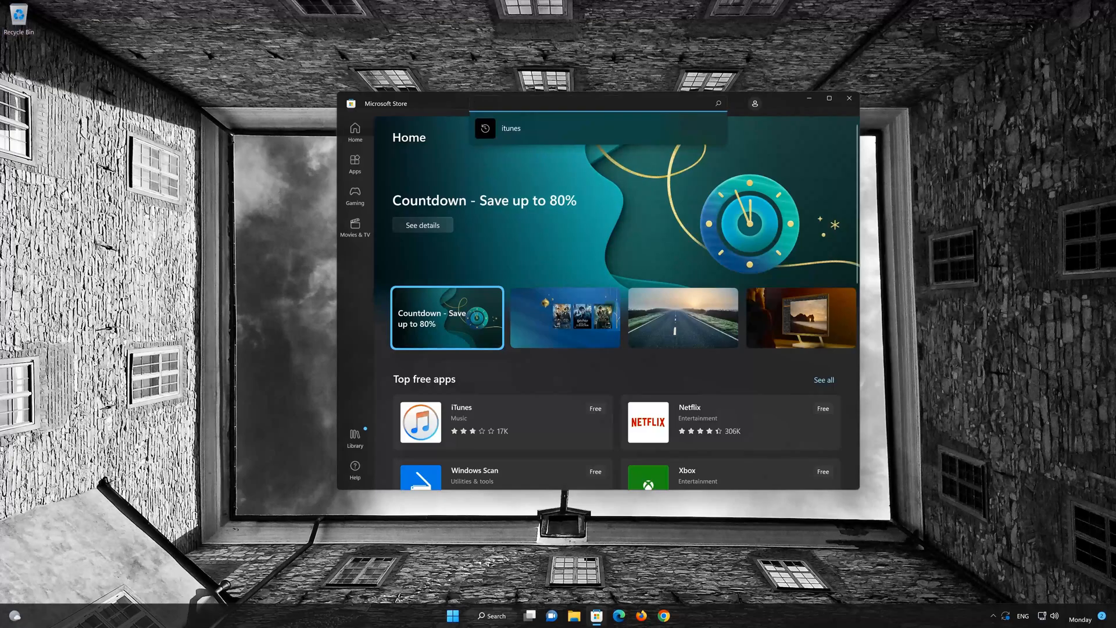
{"action": "type", "text": "adobe"}
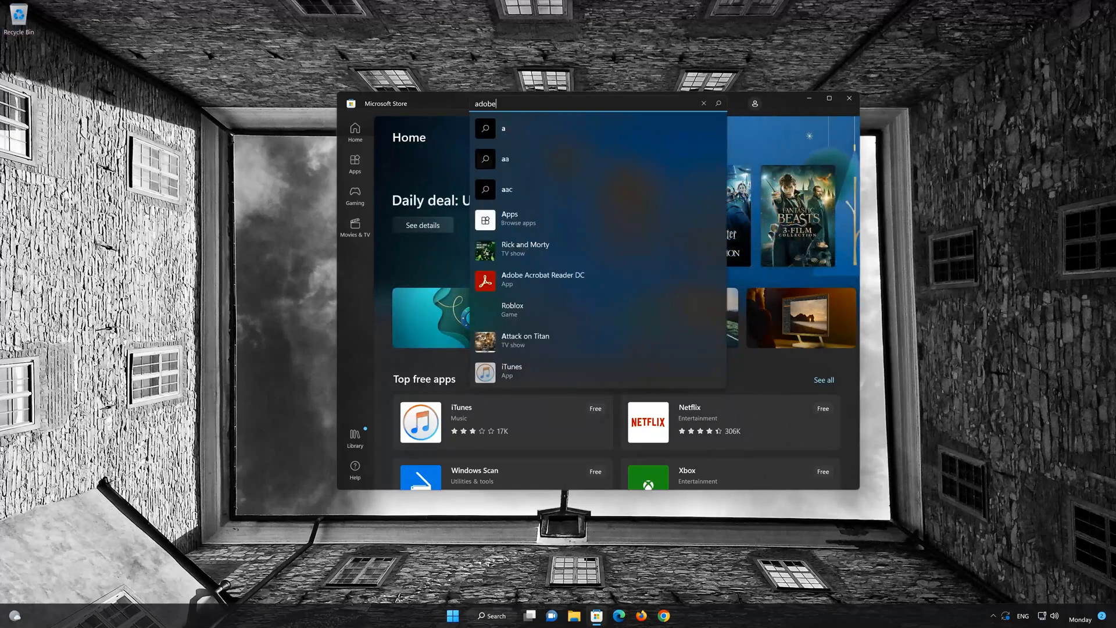
{"action": "type", "text": "photoshop express"}
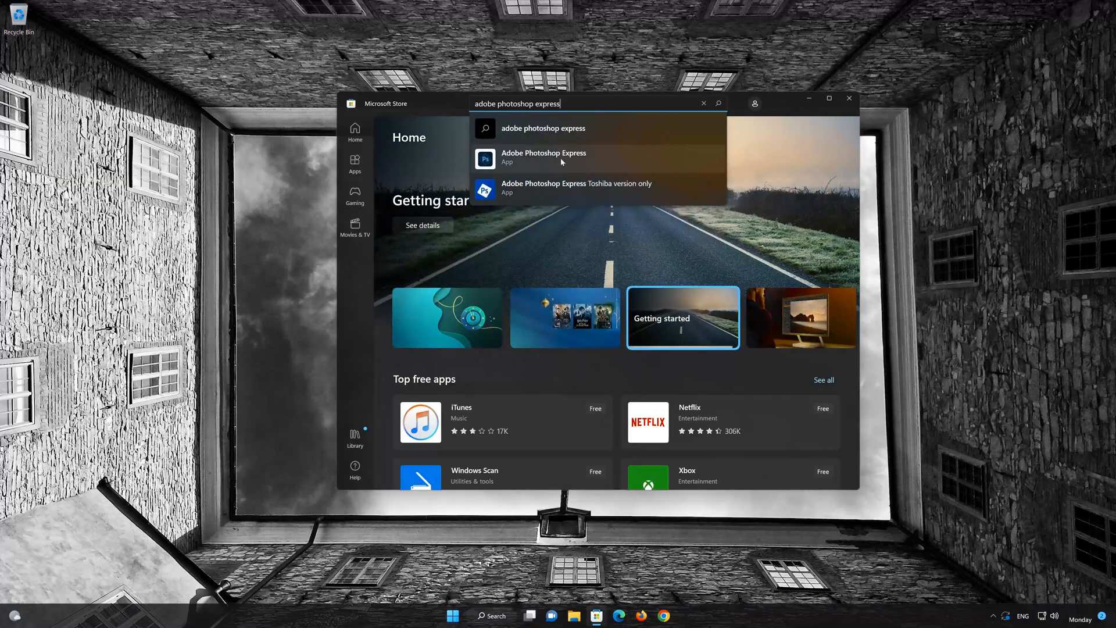
{"action": "left_click", "coordinate": [543, 157]}
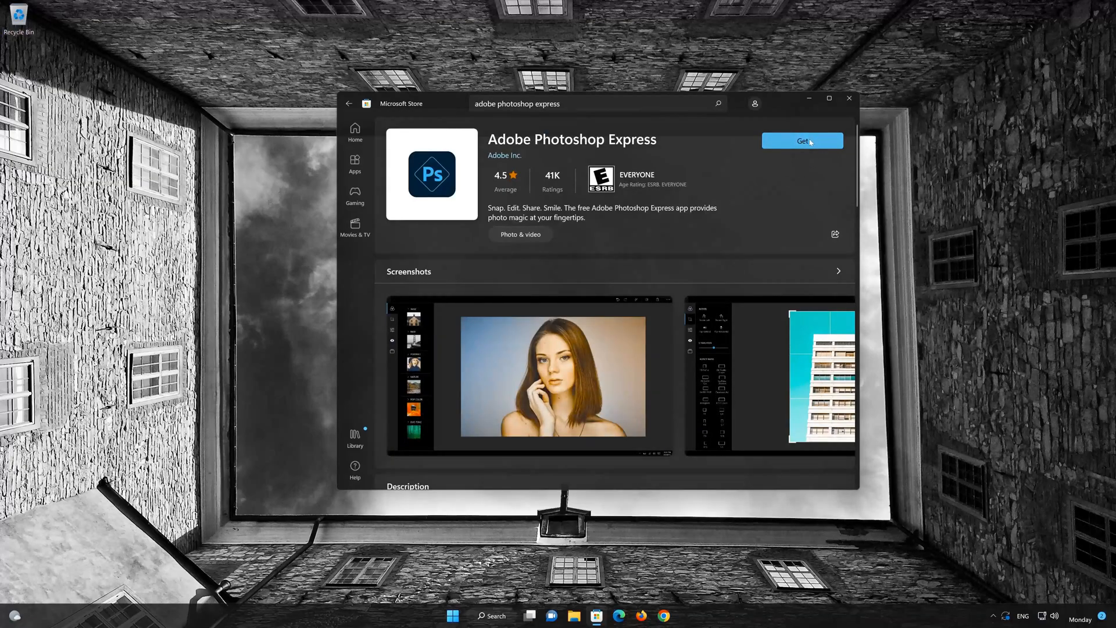
Step: Get Adobe Photoshop Express from the Store, wait for installation, then launch it
{"action": "left_click", "coordinate": [802, 141]}
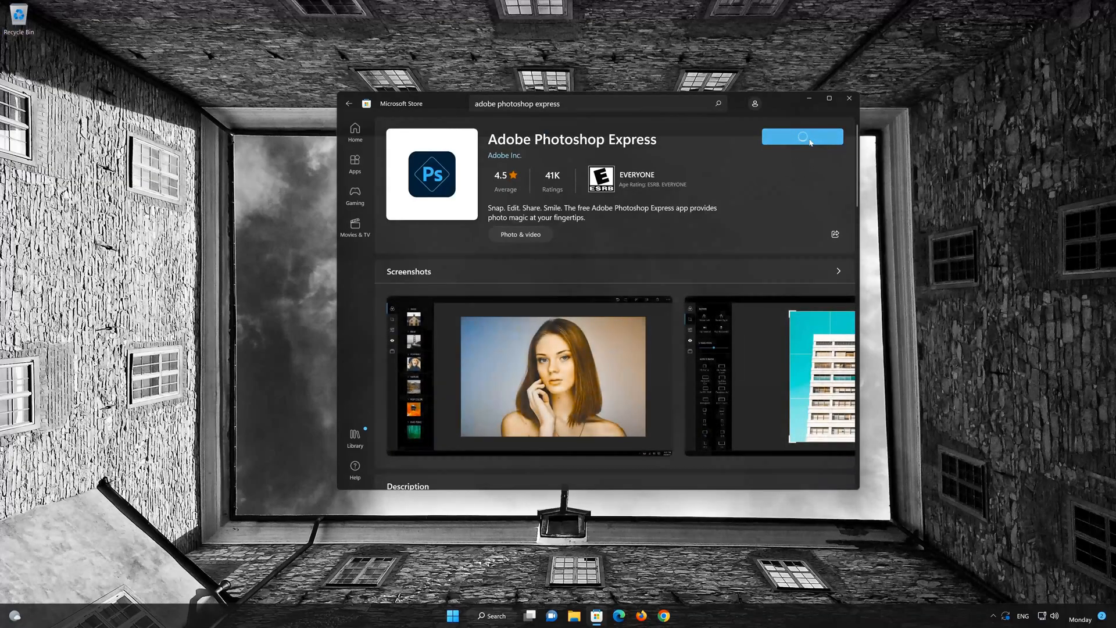
{"action": "left_click", "coordinate": [802, 136]}
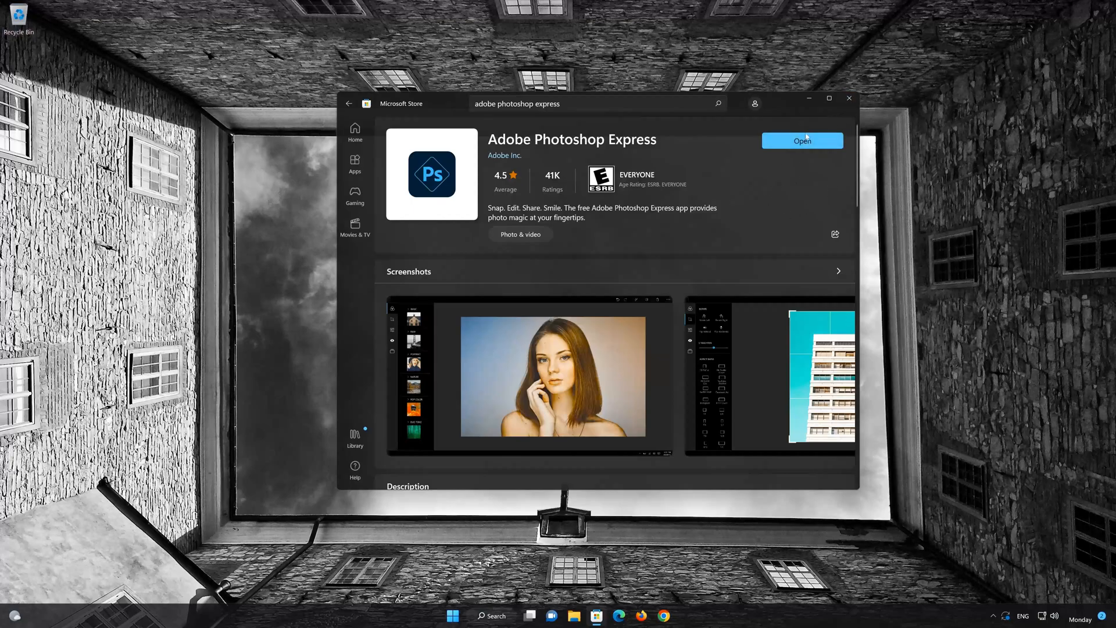
{"action": "left_click", "coordinate": [801, 141]}
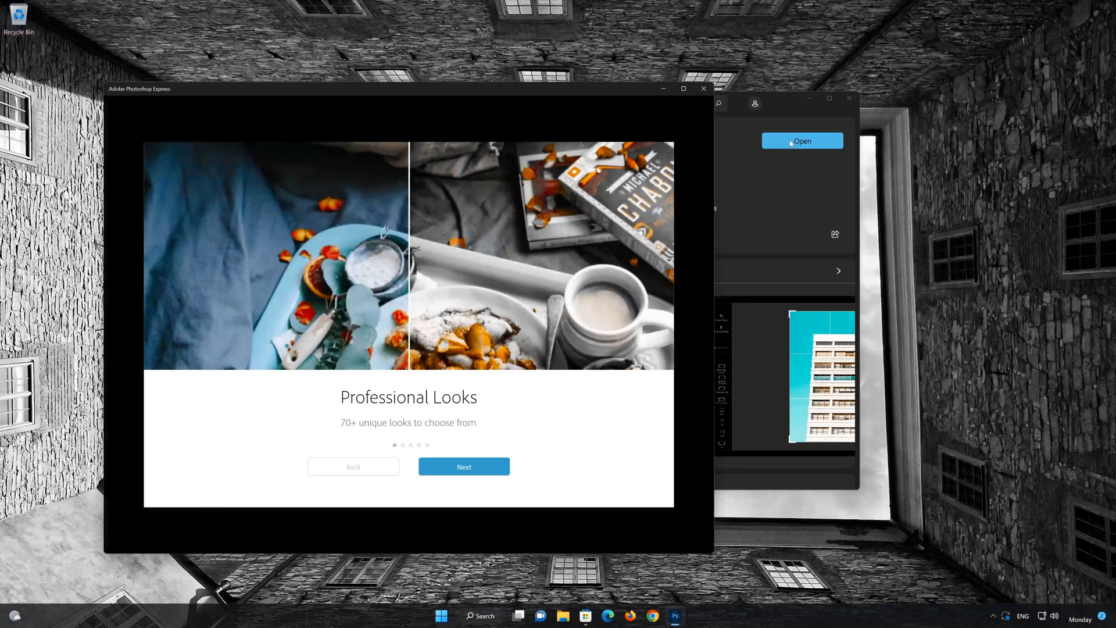
Step: Advance through the haze, noise and heal-spots welcome slides to the login screen, then close the app
{"action": "left_click", "coordinate": [464, 466]}
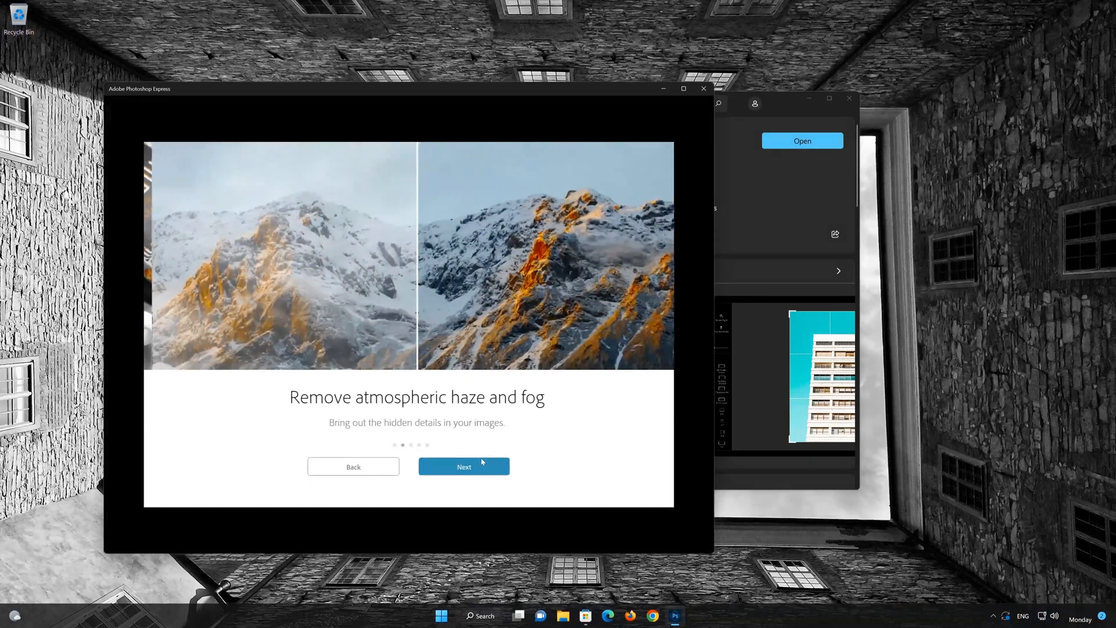
{"action": "left_click", "coordinate": [464, 466]}
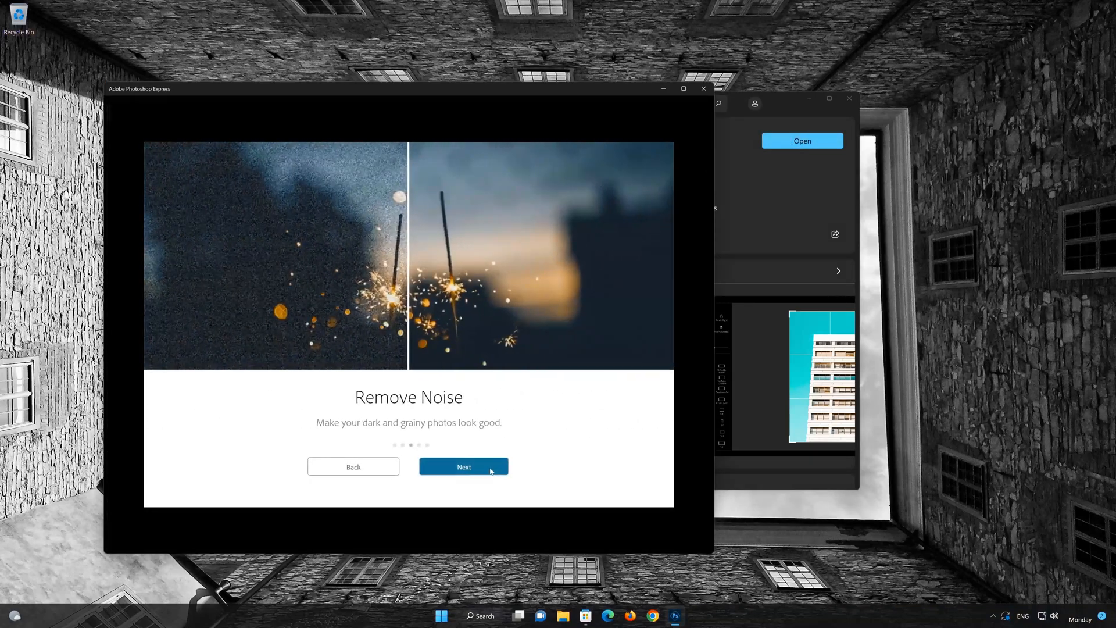
{"action": "left_click", "coordinate": [464, 466]}
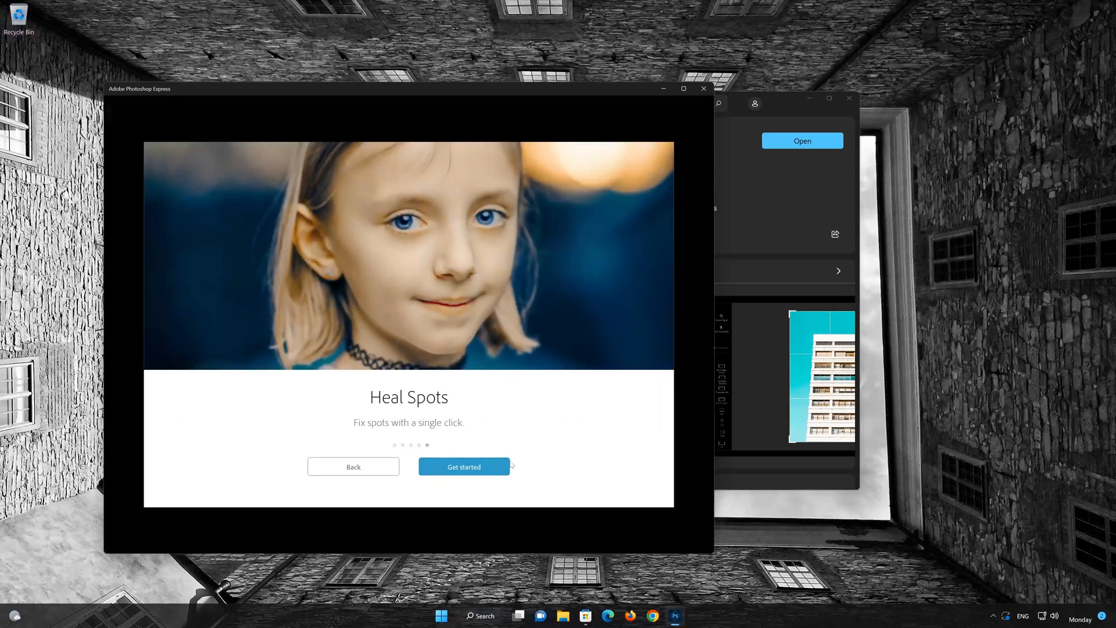
{"action": "left_click", "coordinate": [464, 466]}
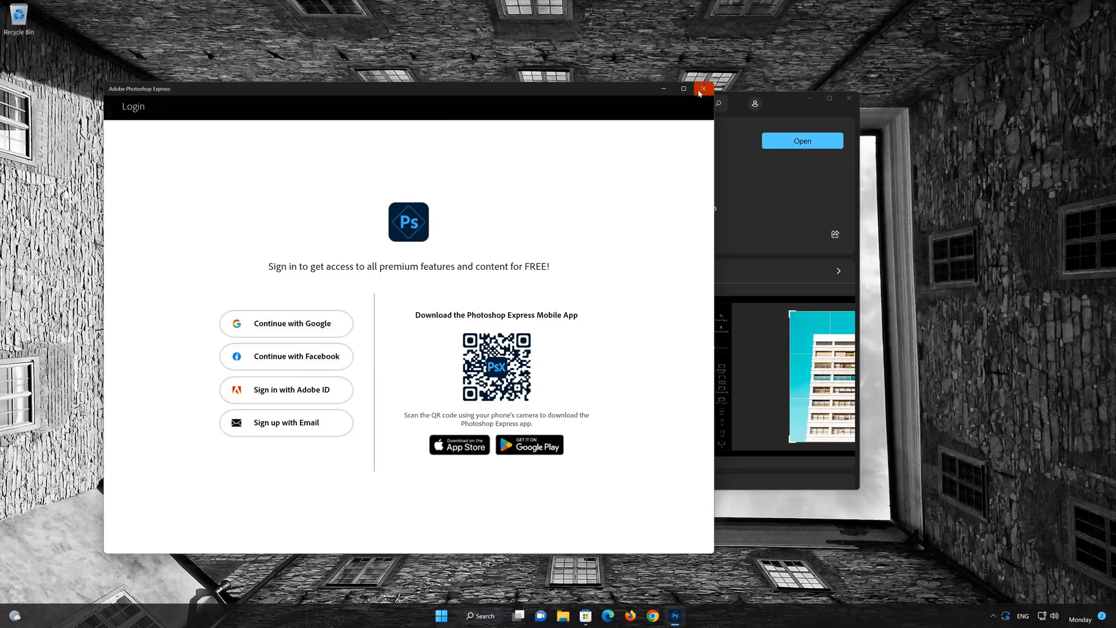
{"action": "left_click", "coordinate": [704, 88]}
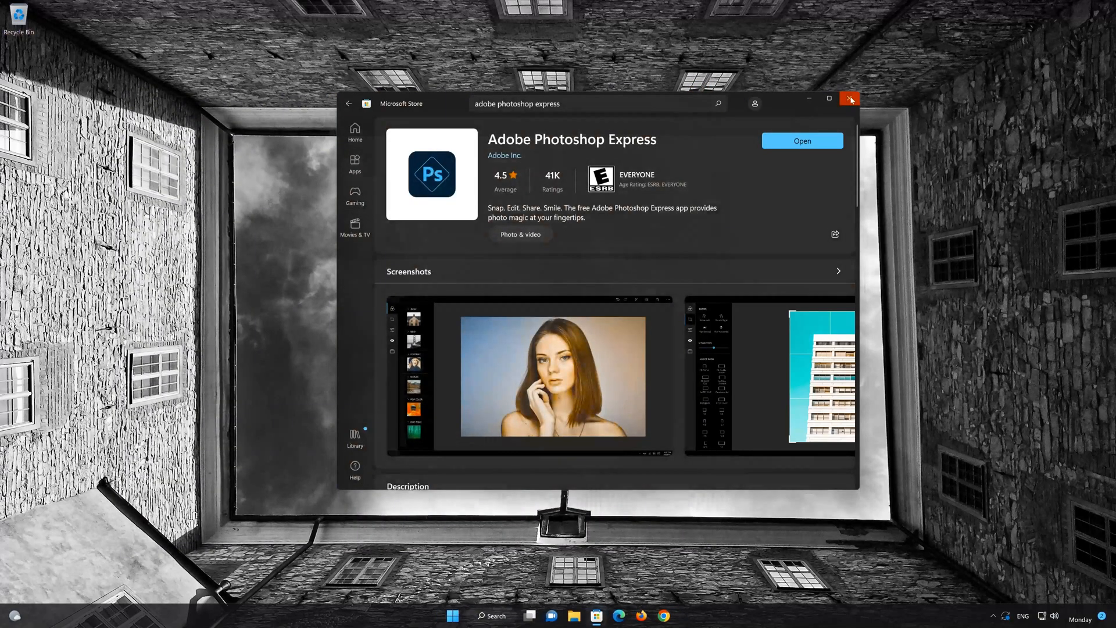